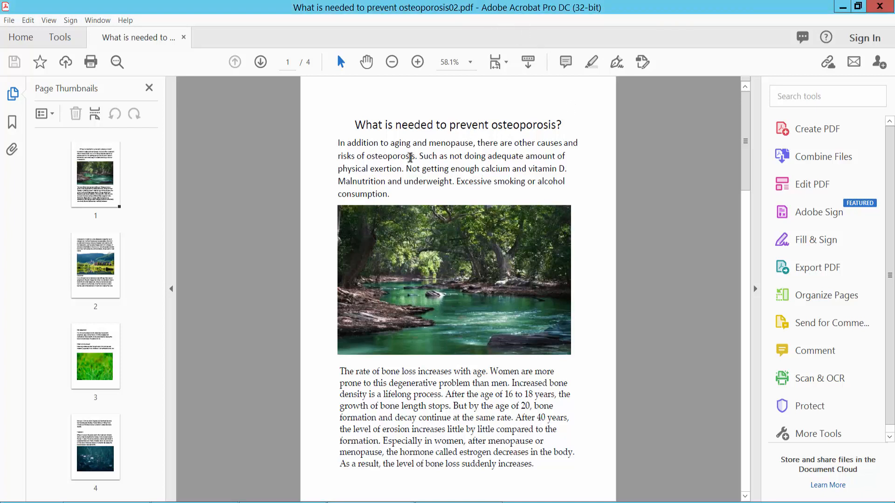
- Save the osteoporosis PDF as PNG (*.png) page images into New folder
{"action": "scroll", "scroll_direction": "down", "scroll_amount": 3}
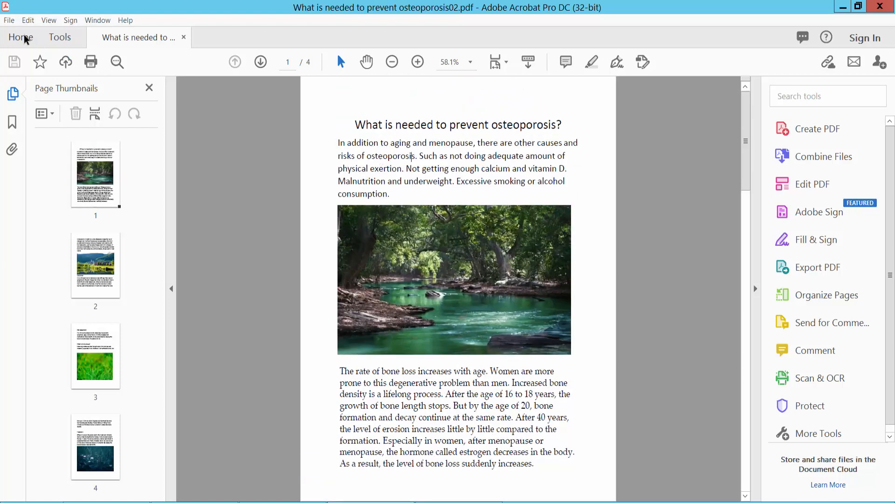
{"action": "left_click", "coordinate": [8, 19]}
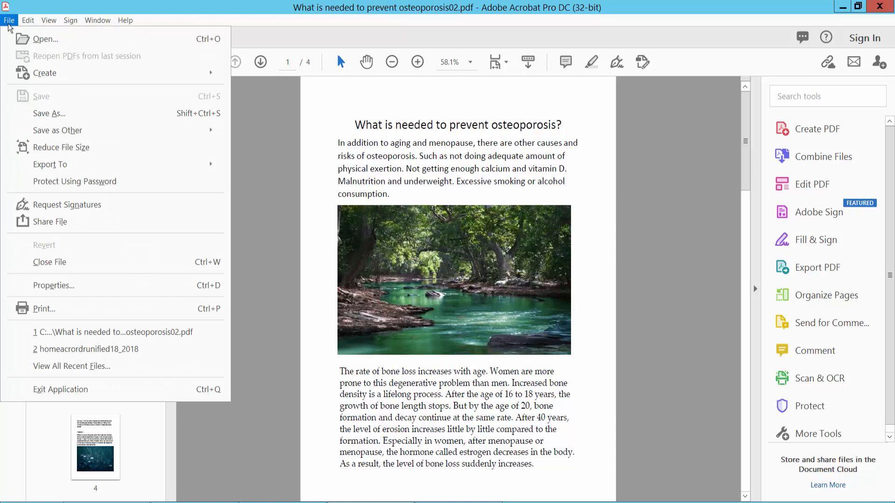
{"action": "mouse_move", "coordinate": [48, 113]}
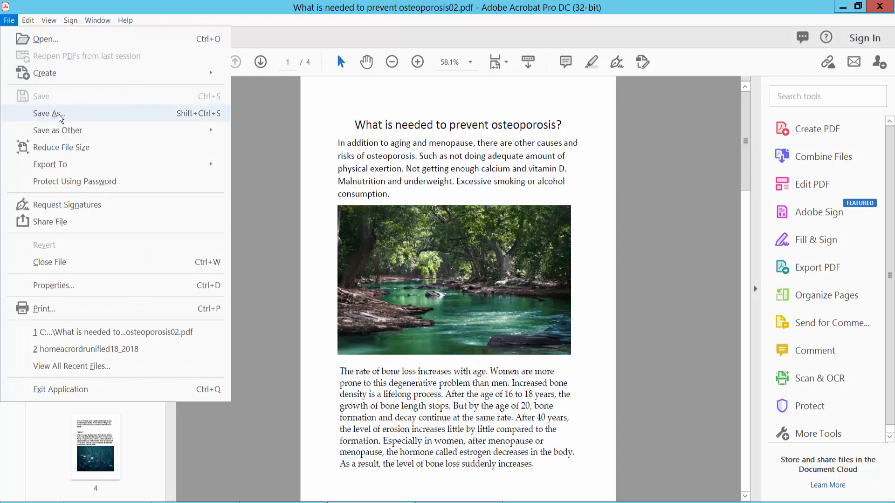
{"action": "left_click", "coordinate": [47, 113]}
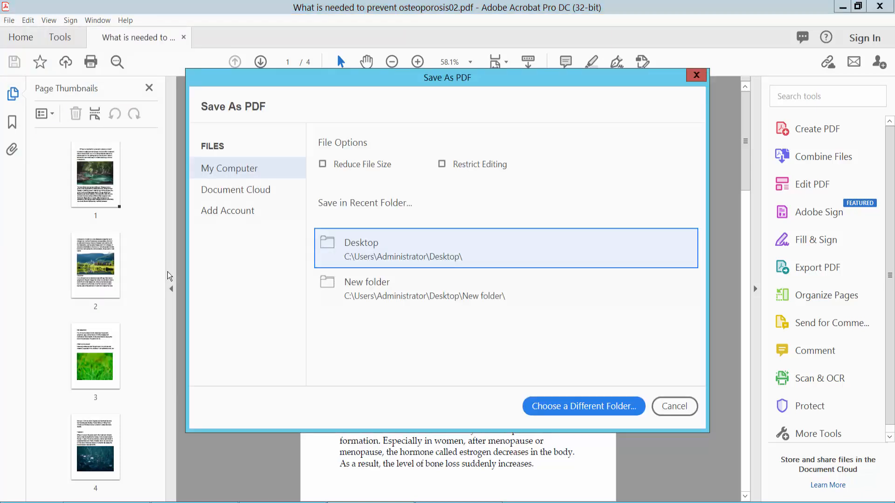
{"action": "left_click", "coordinate": [582, 406]}
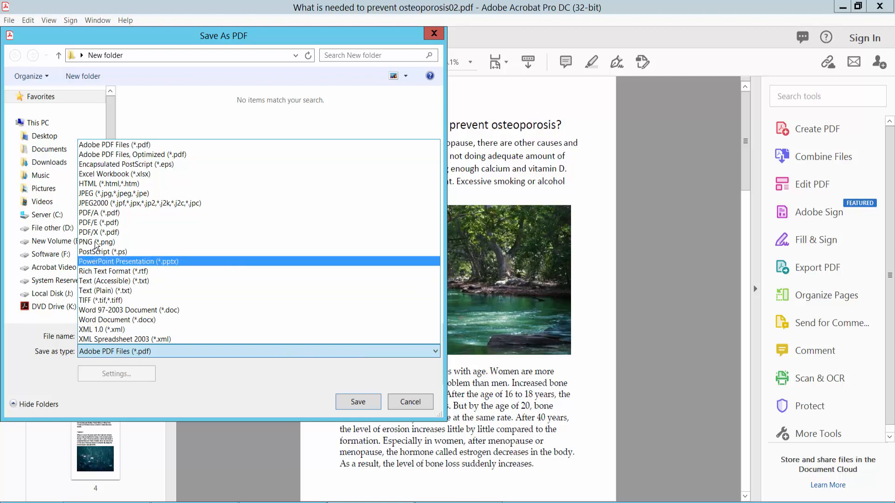
{"action": "left_click", "coordinate": [96, 242]}
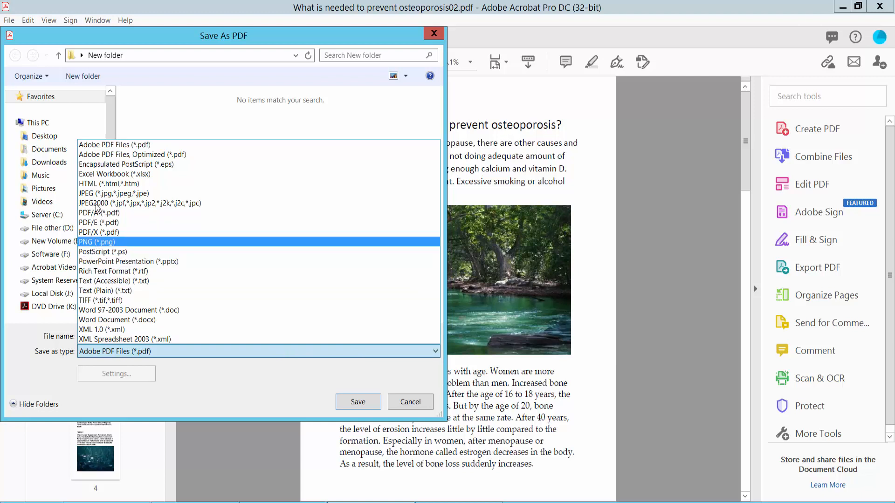
{"action": "mouse_move", "coordinate": [106, 215]}
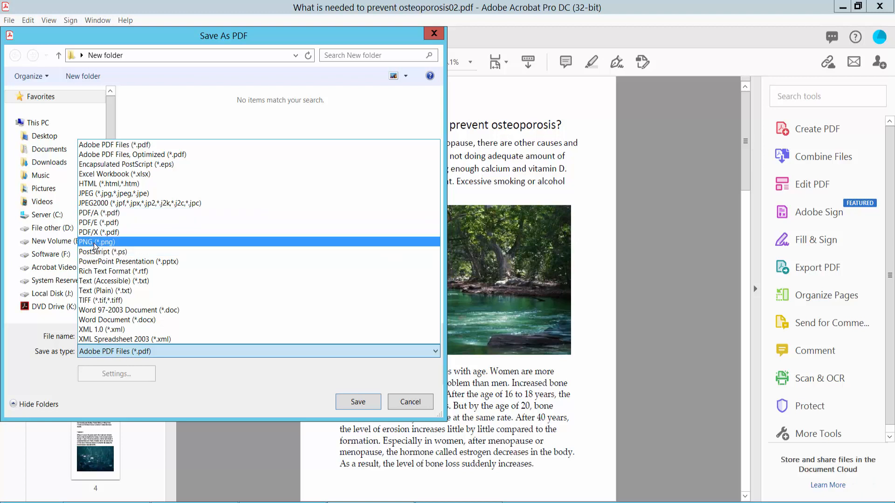
{"action": "left_click", "coordinate": [411, 401]}
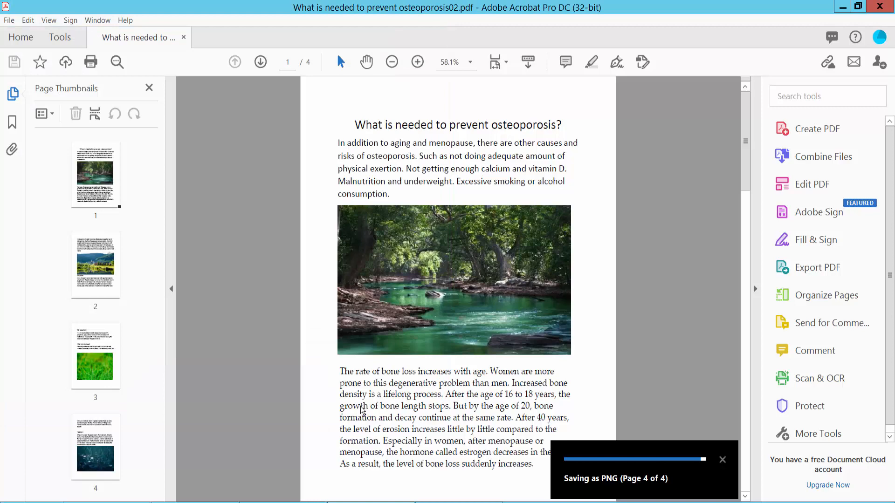
- Check Page_2's properties show Type of file PNG, then return to the PDF
{"action": "scroll", "scroll_direction": "down", "scroll_amount": 3}
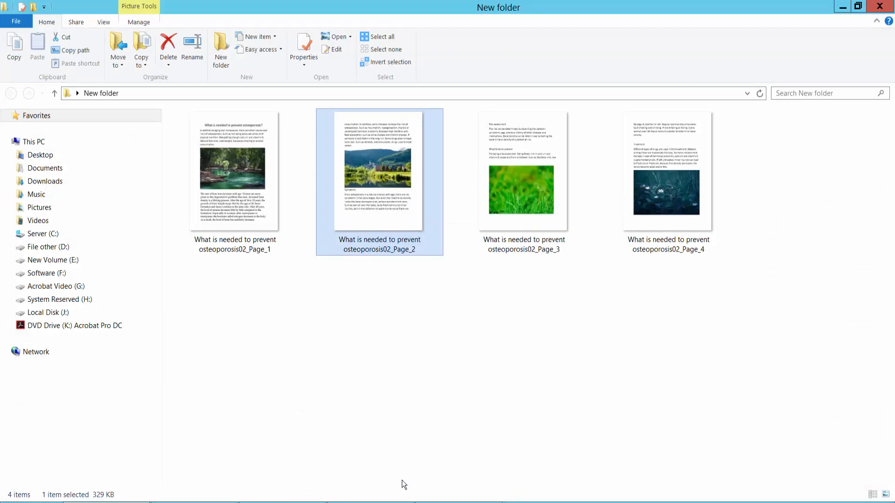
{"action": "left_click", "coordinate": [304, 48]}
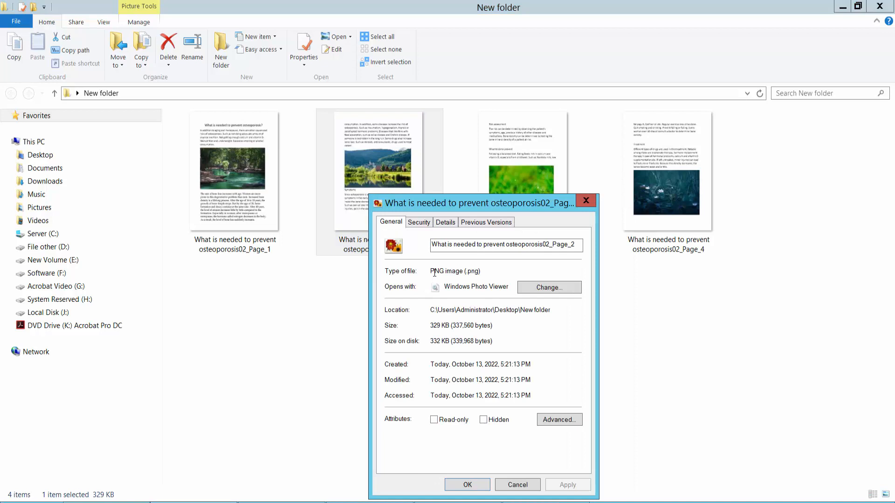
{"action": "left_click", "coordinate": [517, 484]}
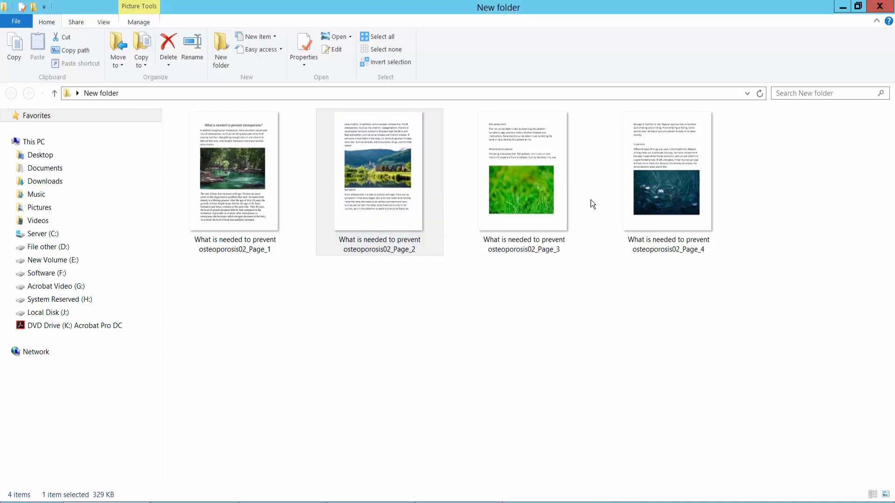
{"action": "double_click", "coordinate": [234, 171]}
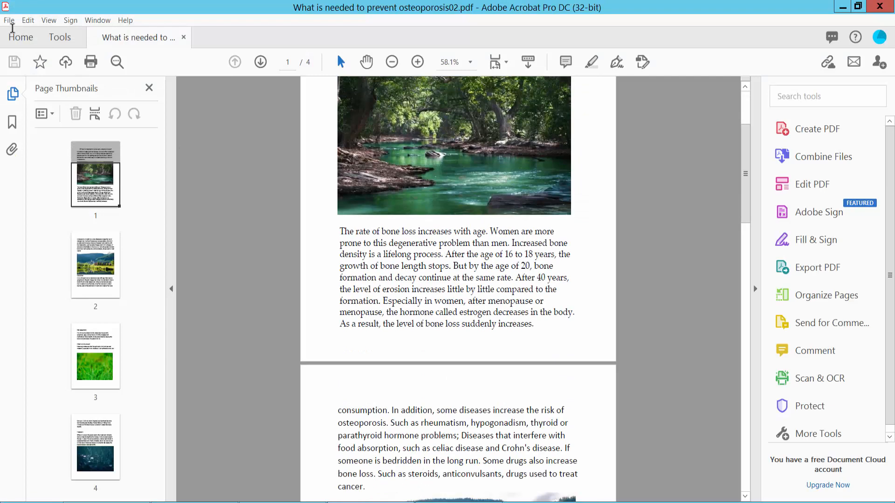
- Save the PDF's four pages as JPEG (*.jpg,*.jpeg,*.jpe) images into New folder
{"action": "left_click", "coordinate": [9, 19]}
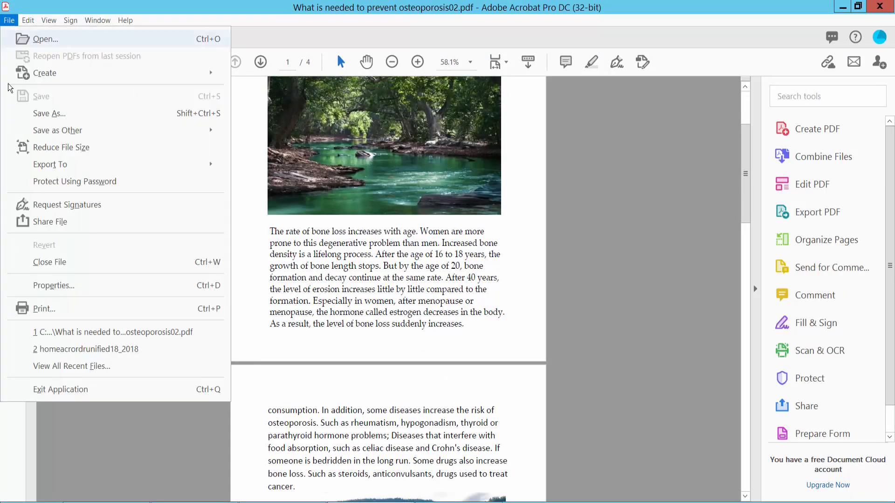
{"action": "left_click", "coordinate": [49, 113]}
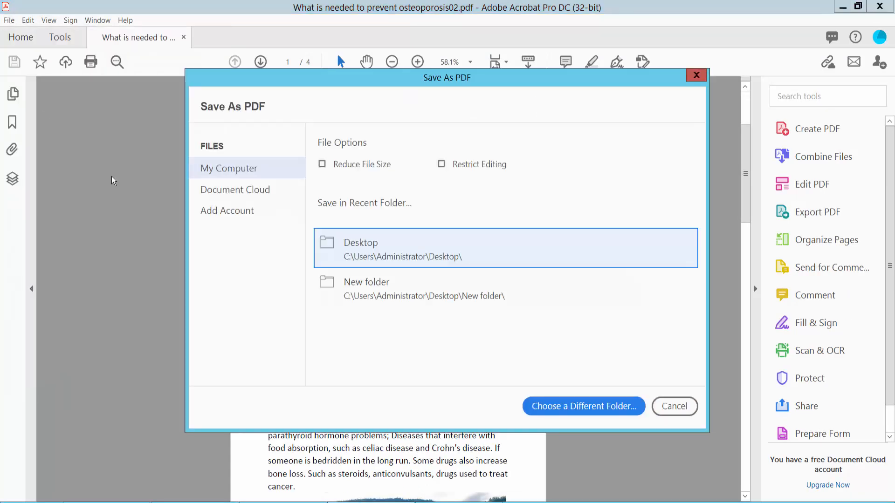
{"action": "left_click", "coordinate": [582, 405]}
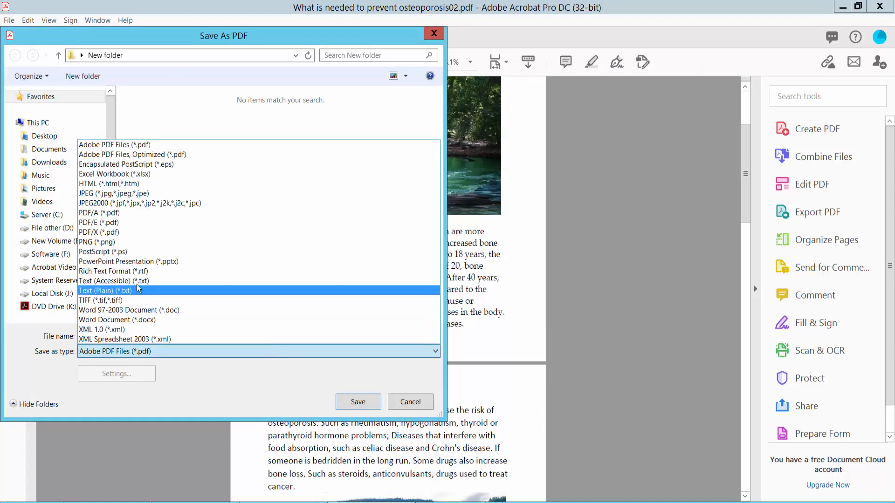
{"action": "left_click", "coordinate": [113, 193]}
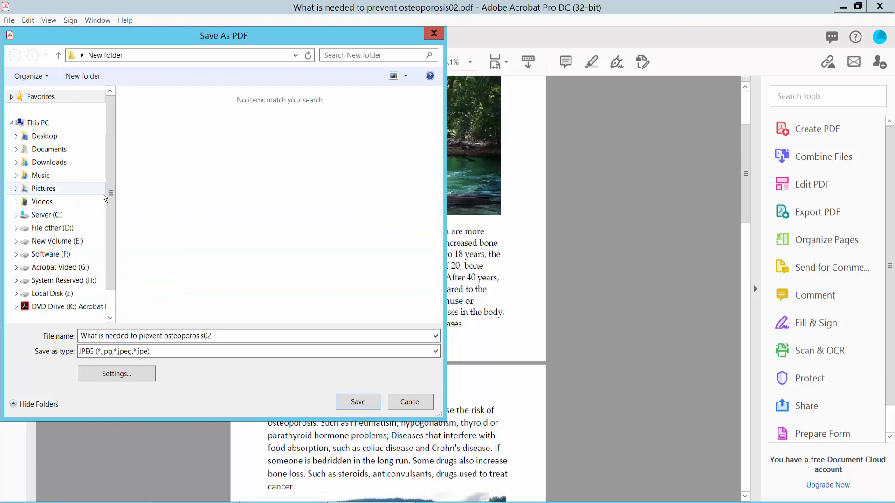
{"action": "left_click", "coordinate": [358, 401]}
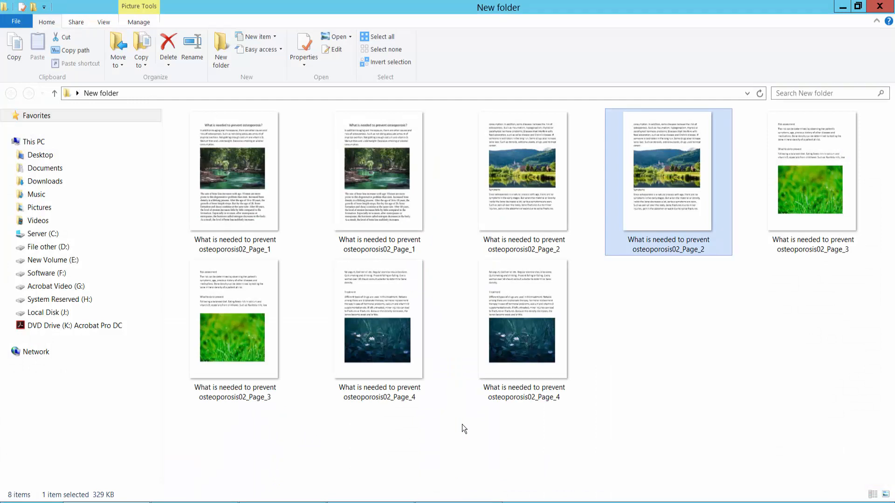
- Verify via properties that Page_4 is a PNG file and Page_1 is a JPEG file
{"action": "left_click", "coordinate": [304, 48]}
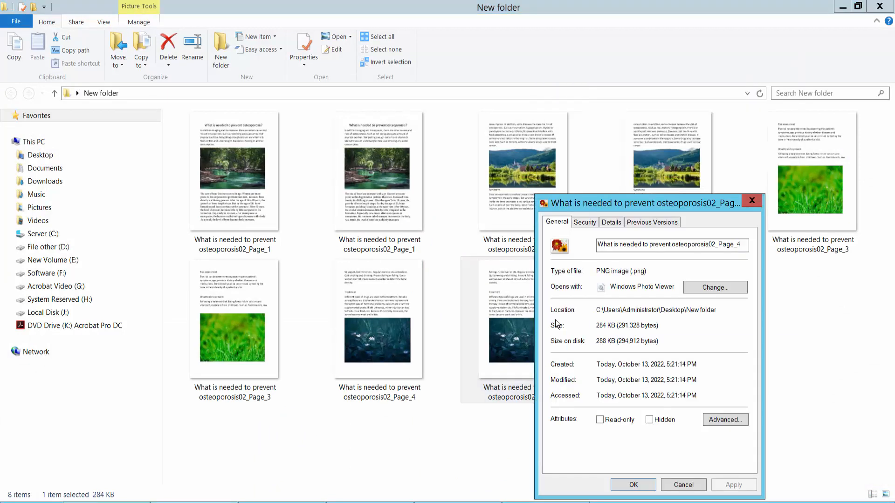
{"action": "left_click", "coordinate": [682, 484]}
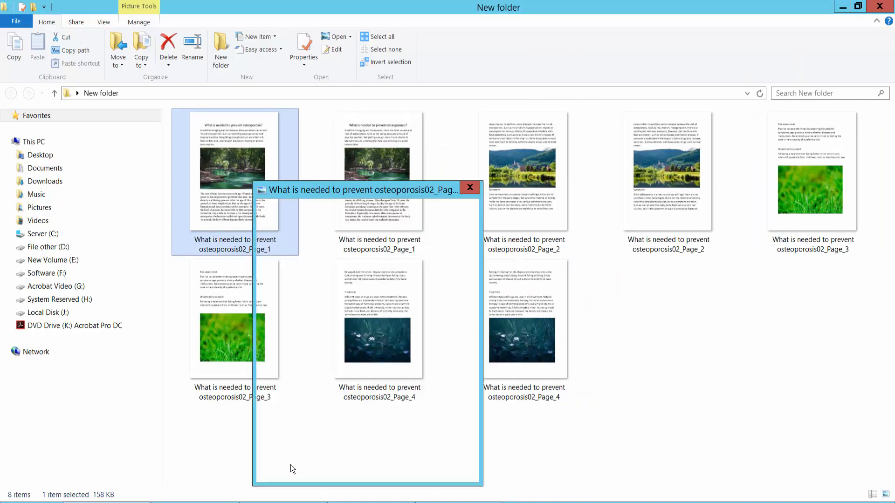
{"action": "left_click", "coordinate": [304, 49]}
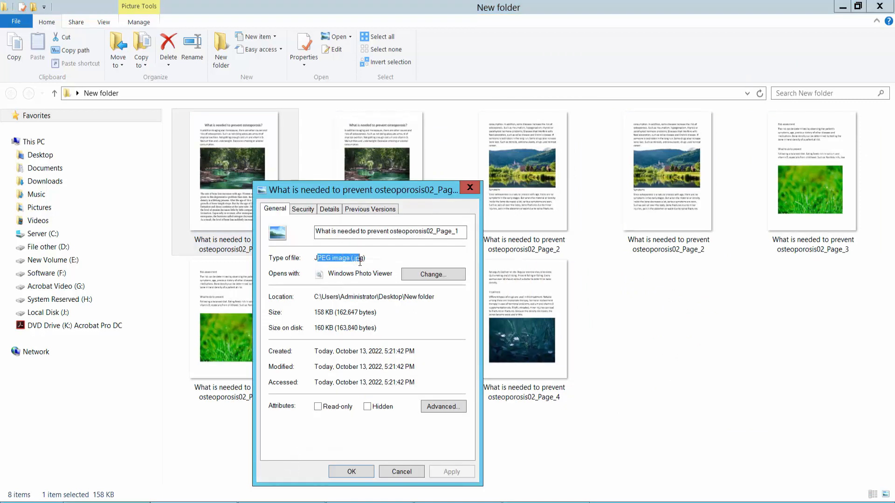